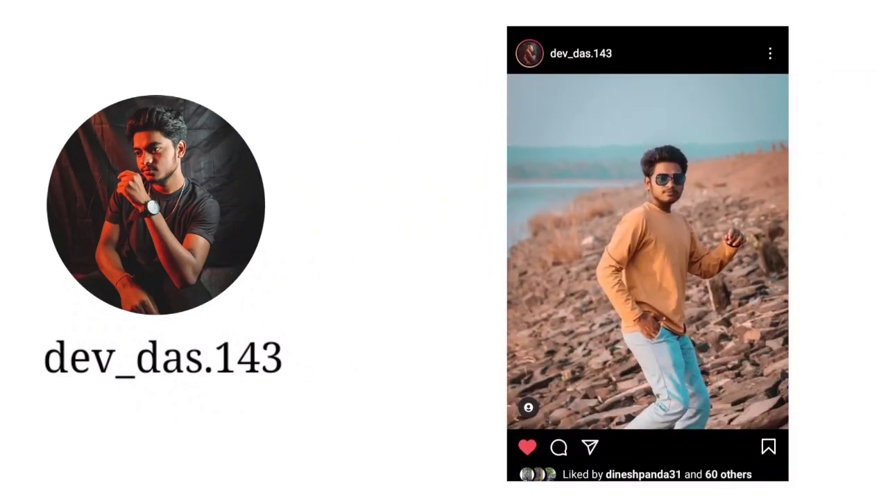
Select the street portrait from the gallery and load it into Lightroom's editor
{"action": "scroll", "scroll_direction": "down", "scroll_amount": 3}
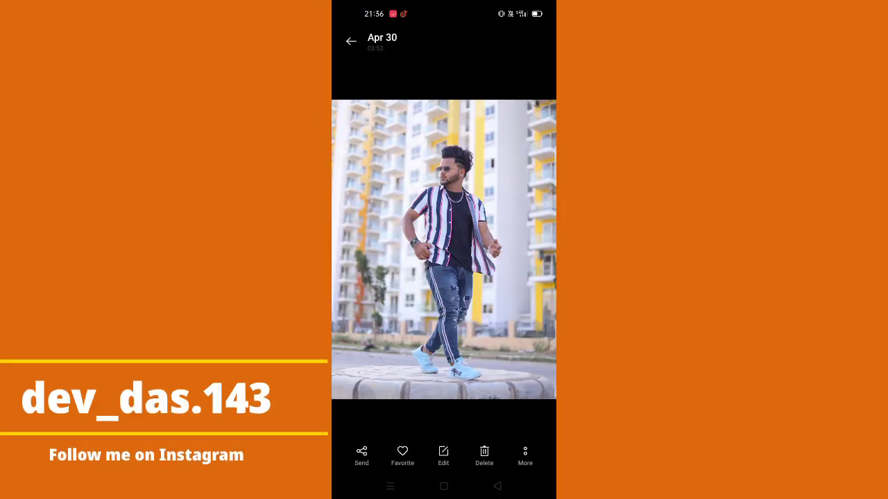
{"action": "left_click", "coordinate": [360, 452]}
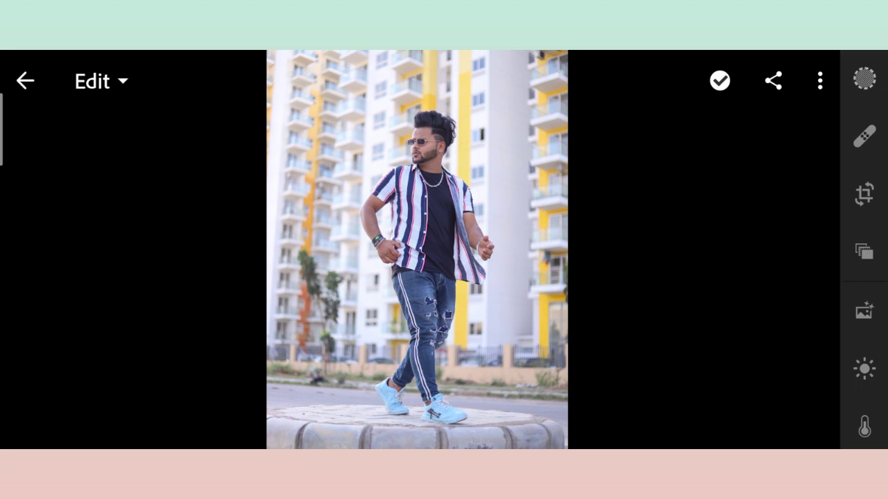
Raise Contrast to 2 in Light, then push Vibrance to 38 in Color
{"action": "left_click", "coordinate": [862, 369]}
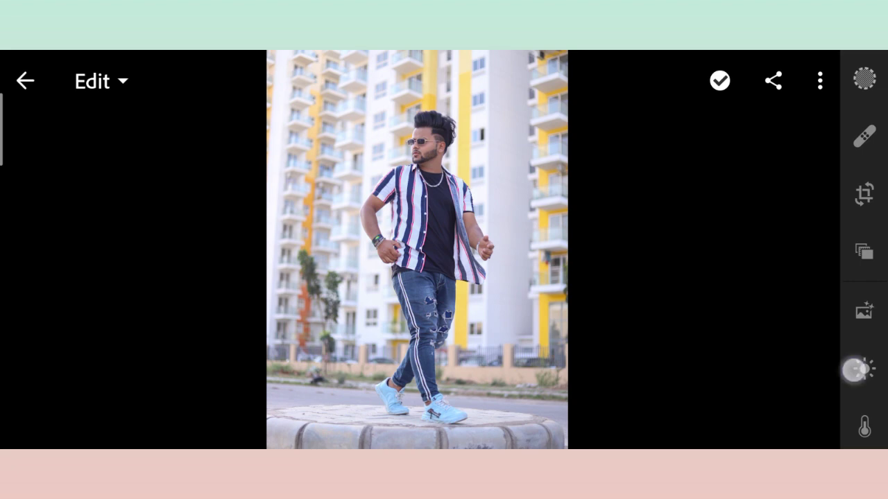
{"action": "left_click", "coordinate": [863, 369]}
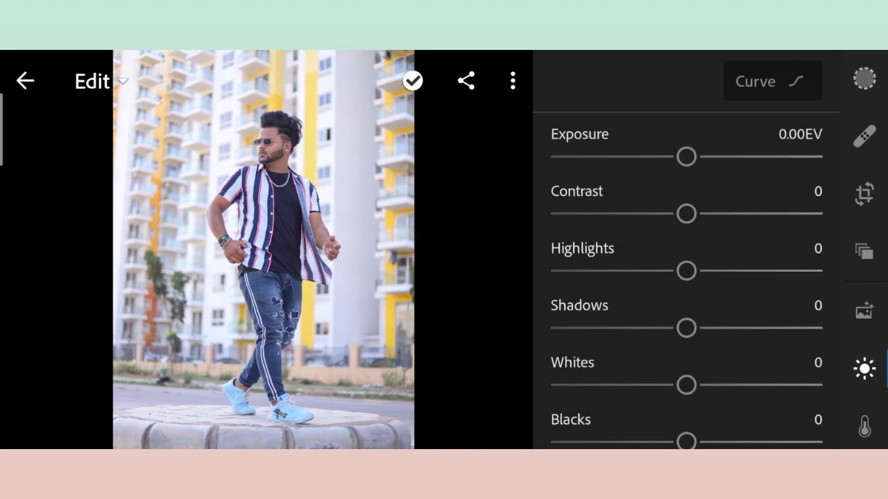
{"action": "left_click_drag", "start_coordinate": [685, 213], "coordinate": [774, 214]}
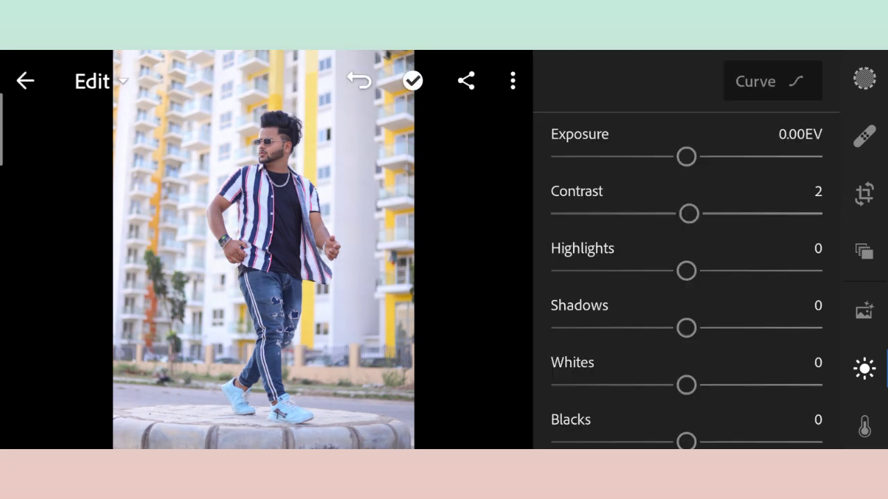
{"action": "left_click_drag", "start_coordinate": [686, 327], "coordinate": [796, 328]}
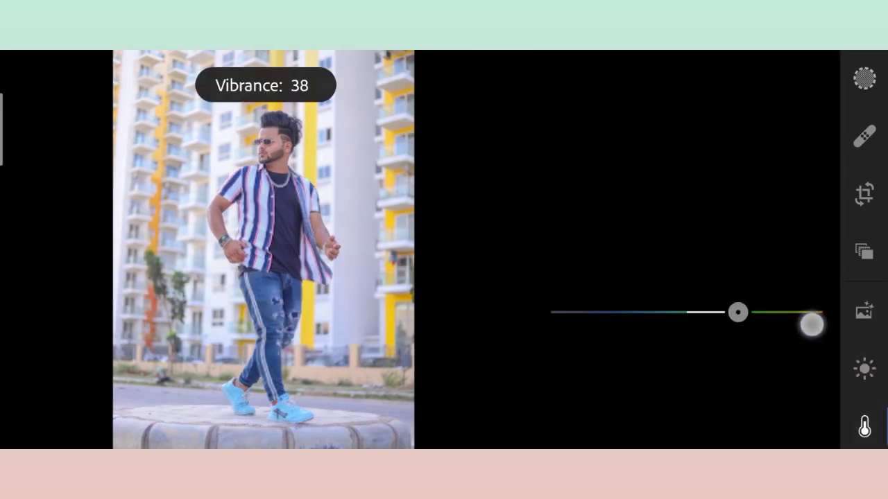
In Color Mix, push yellow Hue to -81 and Saturation 33 to turn the building stripes orange
{"action": "left_click_drag", "start_coordinate": [811, 324], "coordinate": [721, 312]}
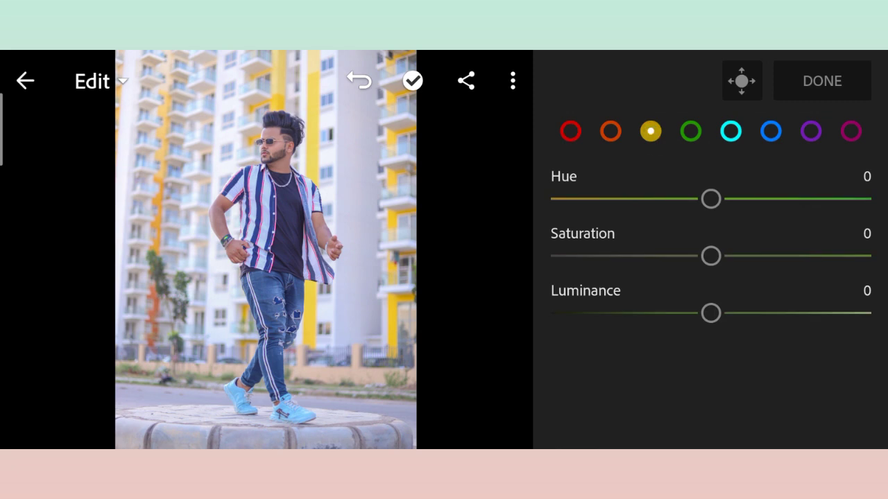
{"action": "left_click_drag", "start_coordinate": [710, 200], "coordinate": [597, 200]}
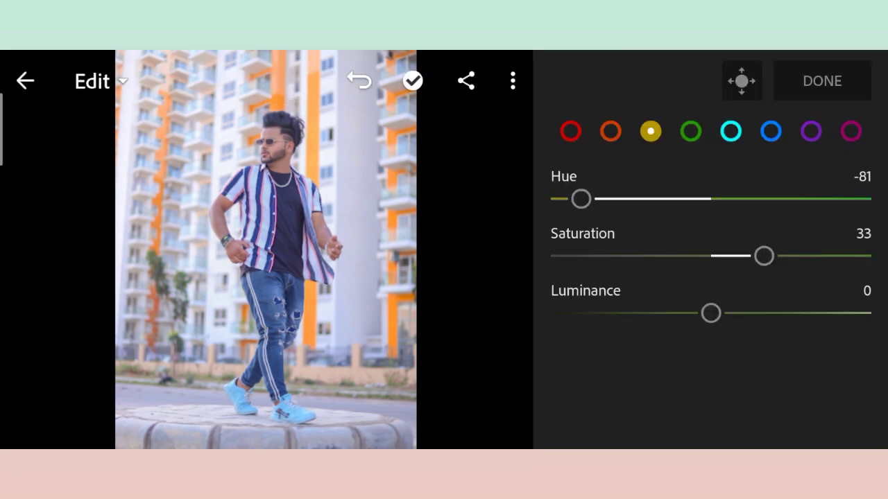
{"action": "left_click", "coordinate": [690, 131]}
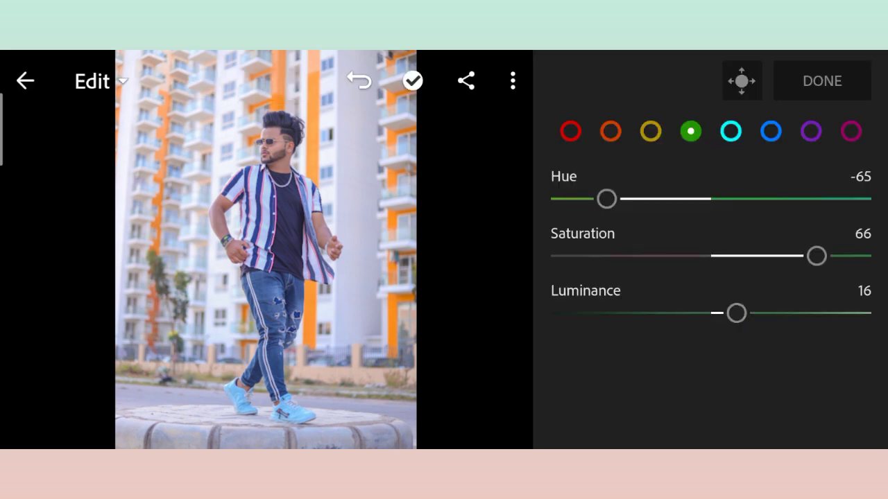
Retune greens, lift orange luminance to 35 and shift blue jeans and shirt toward teal
{"action": "left_click_drag", "start_coordinate": [735, 313], "coordinate": [857, 314]}
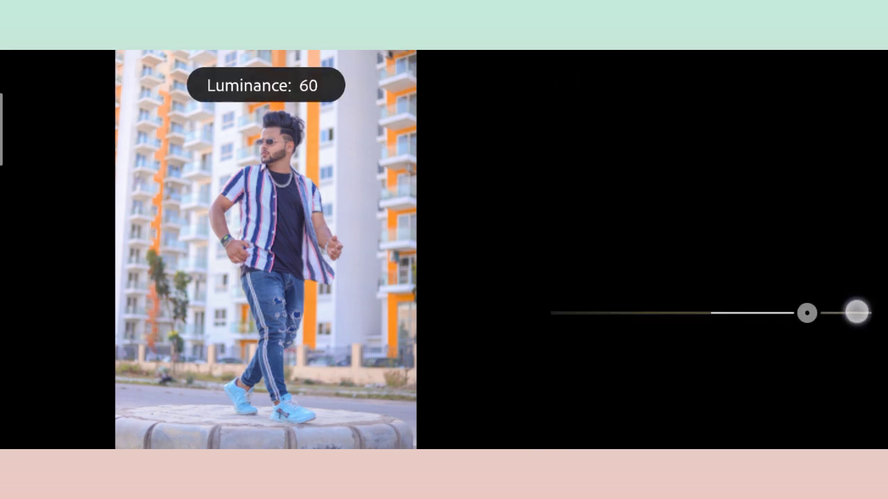
{"action": "left_click_drag", "start_coordinate": [857, 314], "coordinate": [766, 314]}
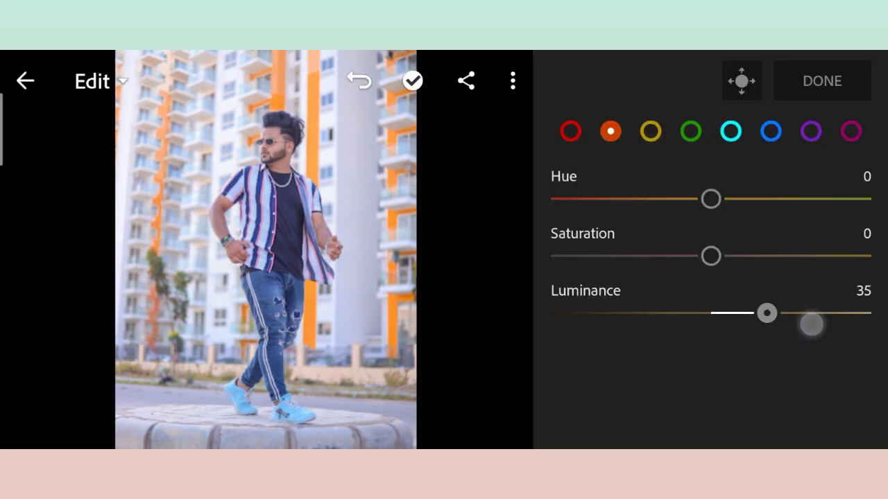
{"action": "left_click_drag", "start_coordinate": [710, 256], "coordinate": [688, 255]}
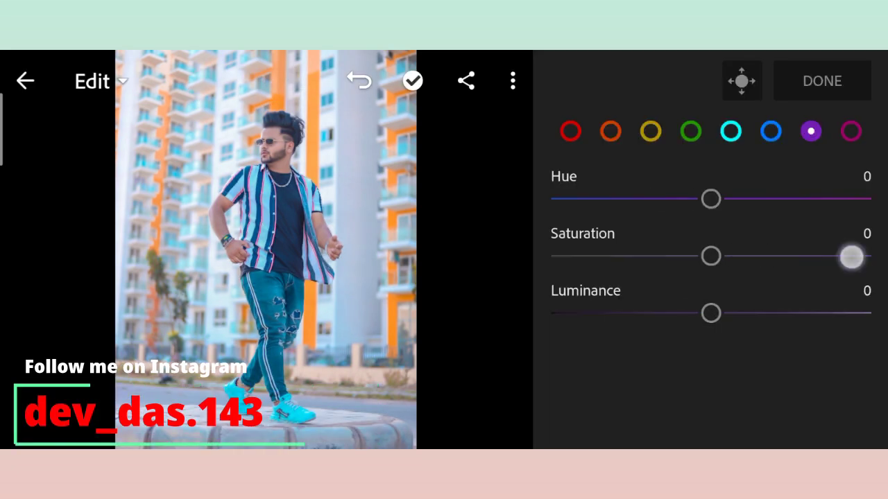
Add a Radial mask on the face with Exposure 0.29 and Clarity -16, and confirm it
{"action": "left_click", "coordinate": [826, 81]}
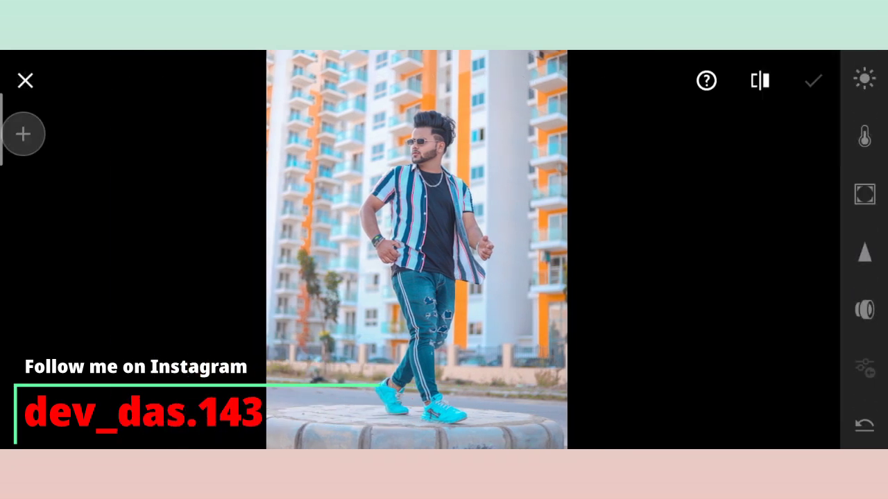
{"action": "left_click", "coordinate": [24, 133]}
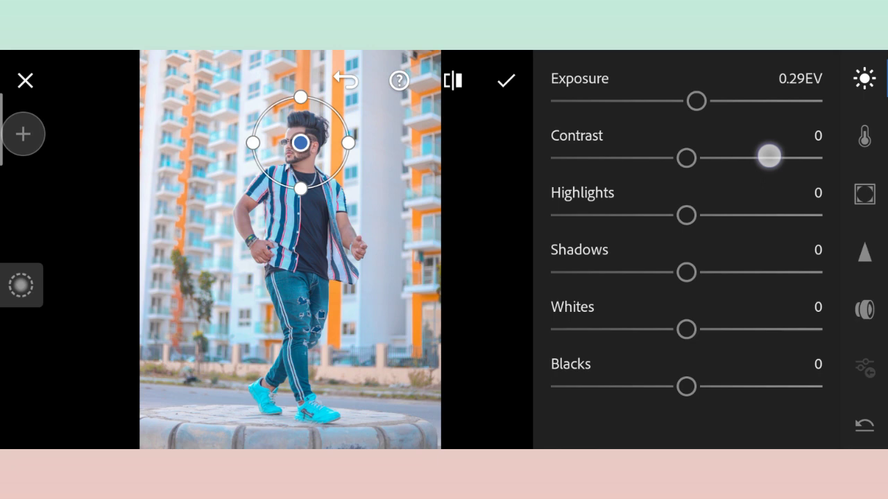
{"action": "left_click", "coordinate": [864, 194]}
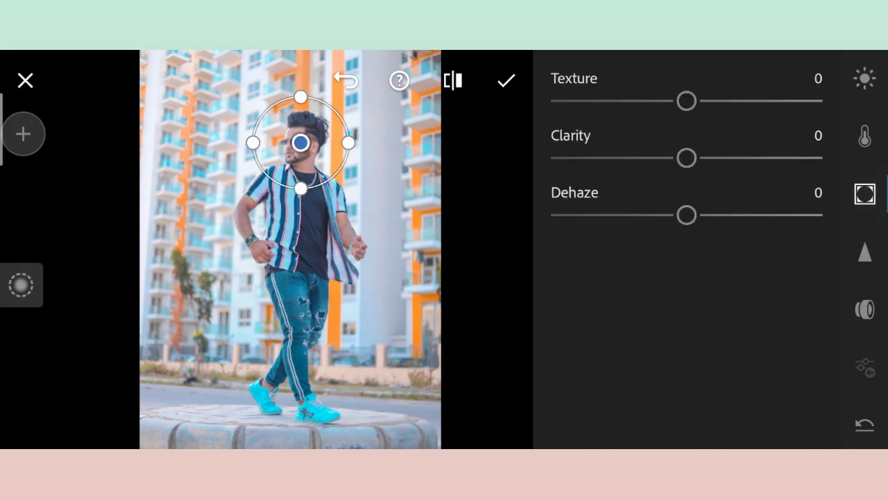
{"action": "left_click_drag", "start_coordinate": [685, 158], "coordinate": [663, 158]}
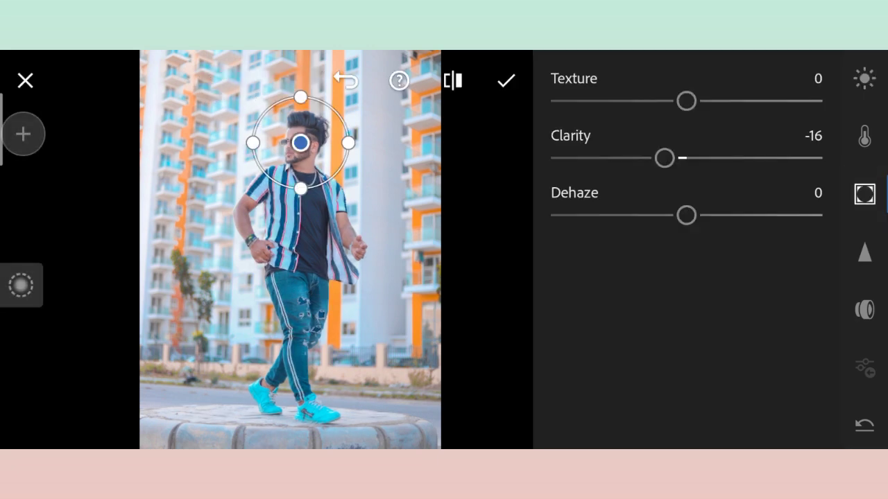
{"action": "left_click", "coordinate": [507, 81]}
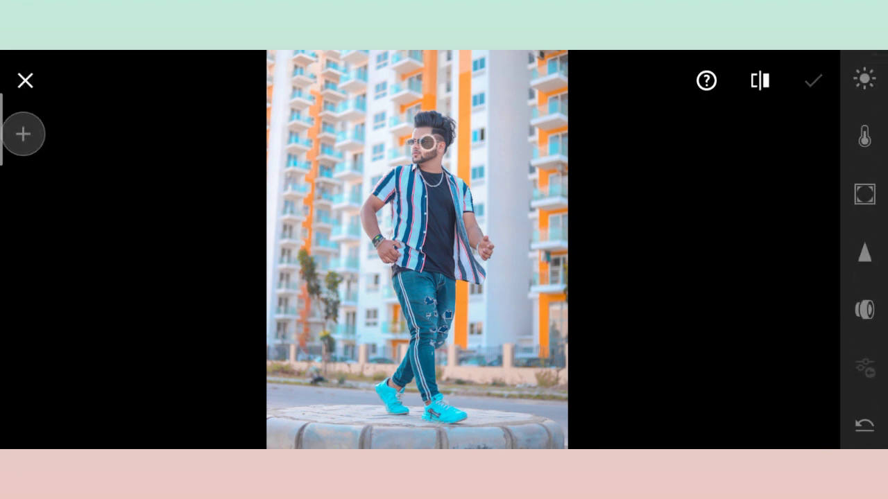
Apply the face mask and raise global Clarity to 39 in Effects
{"action": "left_click", "coordinate": [22, 133]}
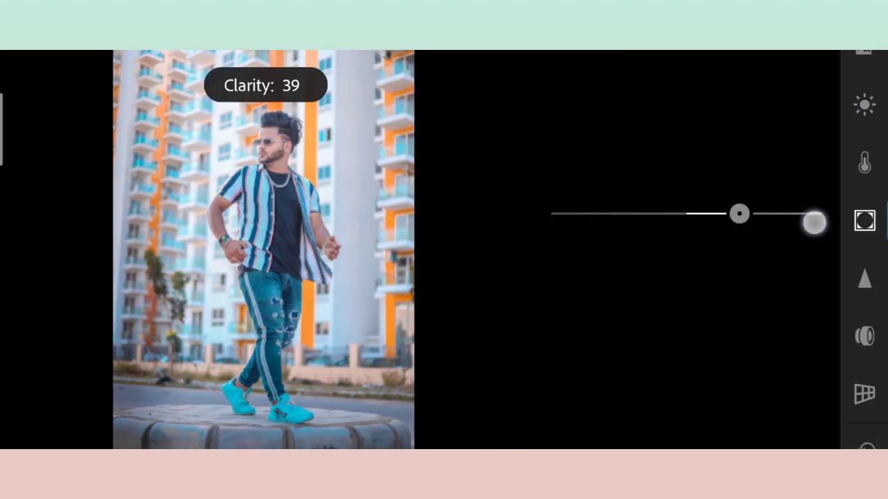
In Detail, set Sharpening to 52, keeping radius 1.00 and detail 25
{"action": "left_click_drag", "start_coordinate": [811, 222], "coordinate": [735, 214]}
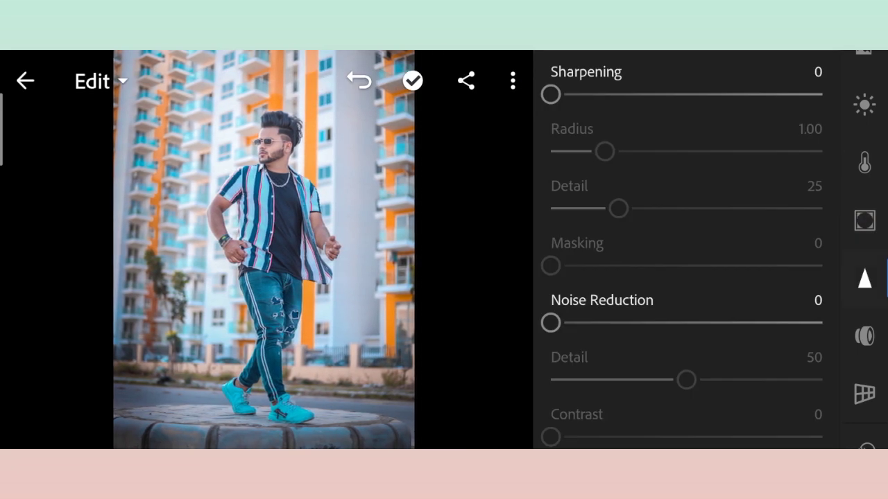
{"action": "left_click_drag", "start_coordinate": [552, 94], "coordinate": [644, 94]}
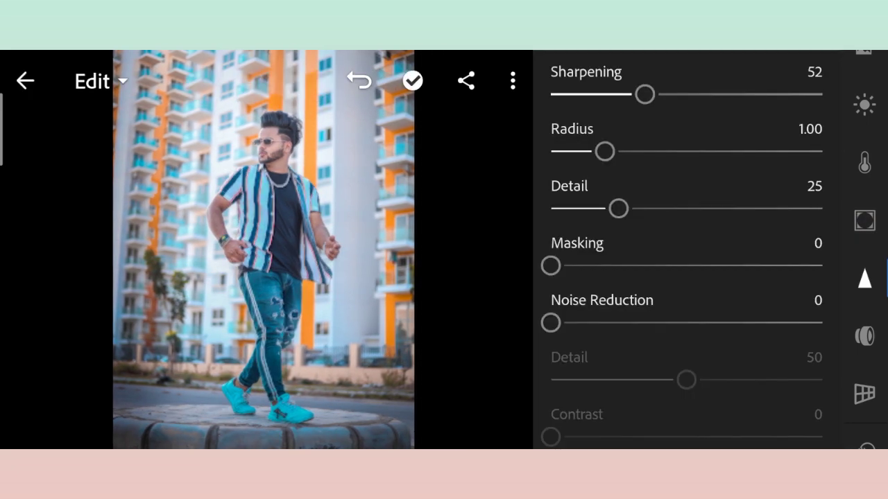